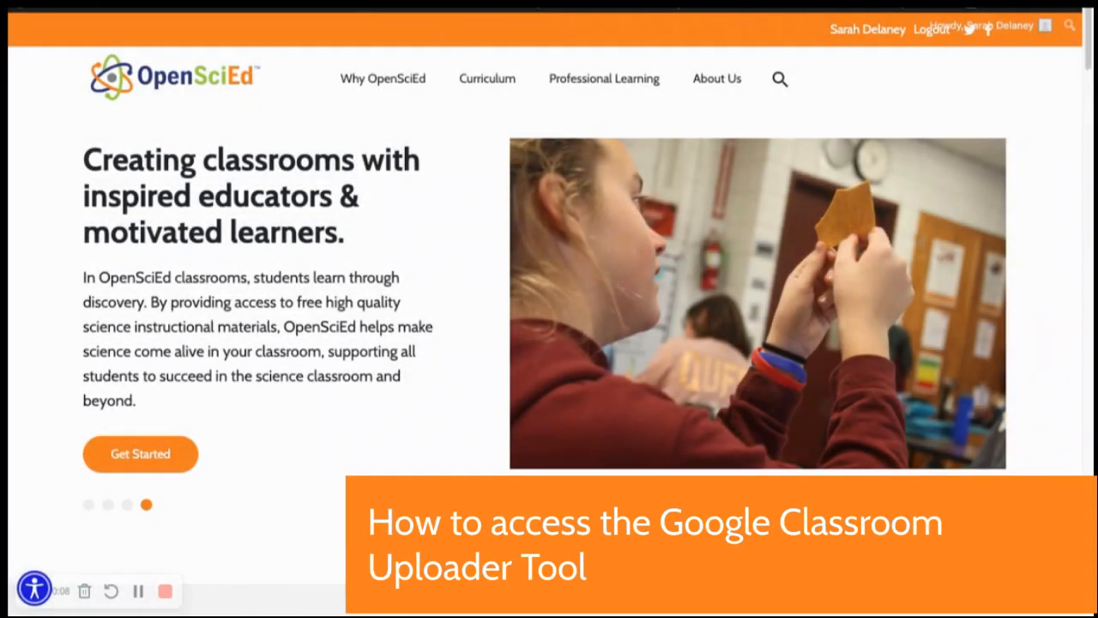
Navigate from Curriculum to the Middle School Science instructional materials page.
left_click(487, 79)
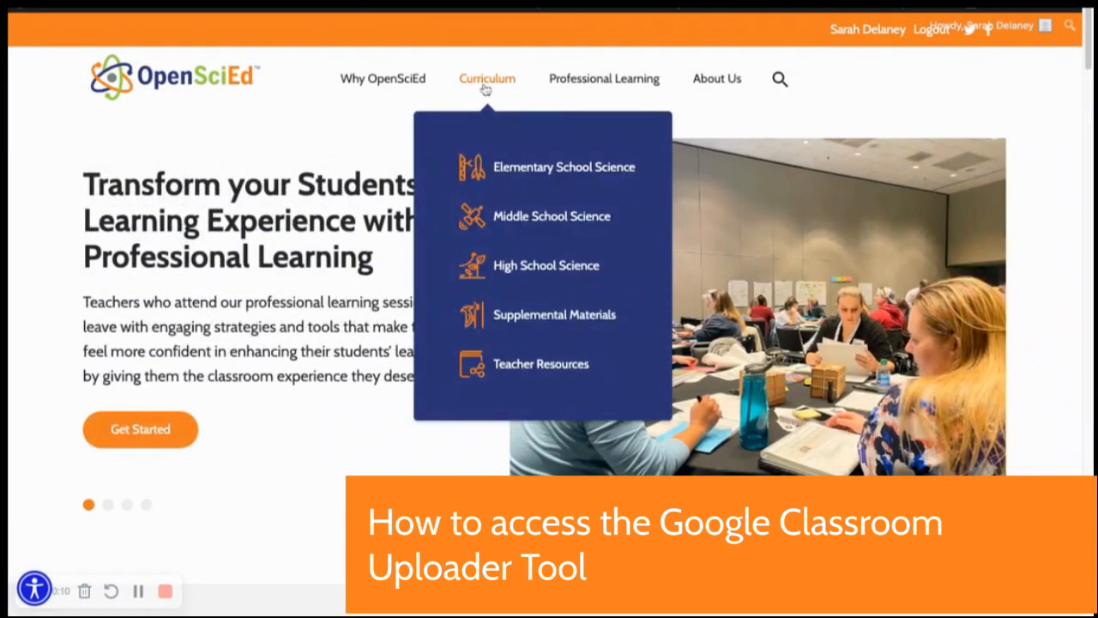
mouse_move(553, 217)
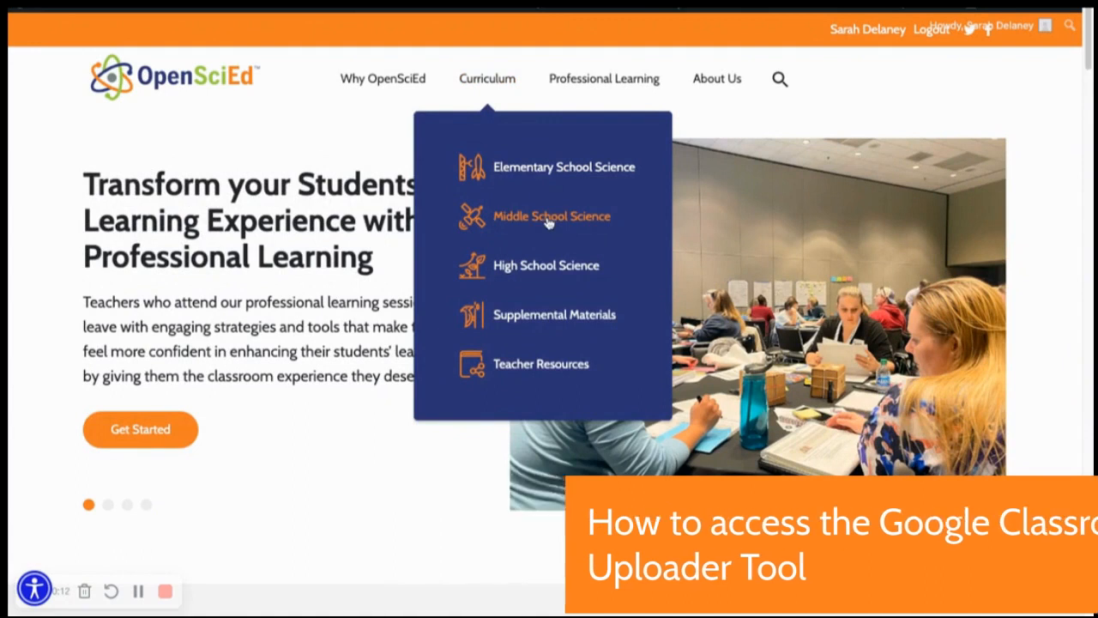
left_click(553, 216)
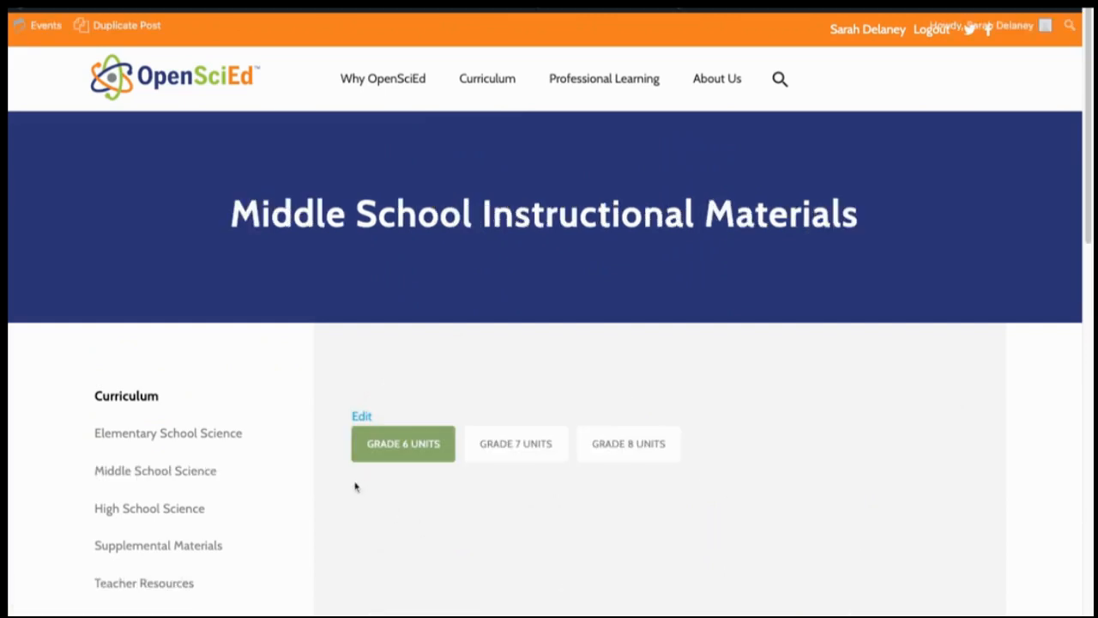
Reach the Download Unit page for the Grade 6 unit 6.1 Light & Matter.
scroll("down", 3)
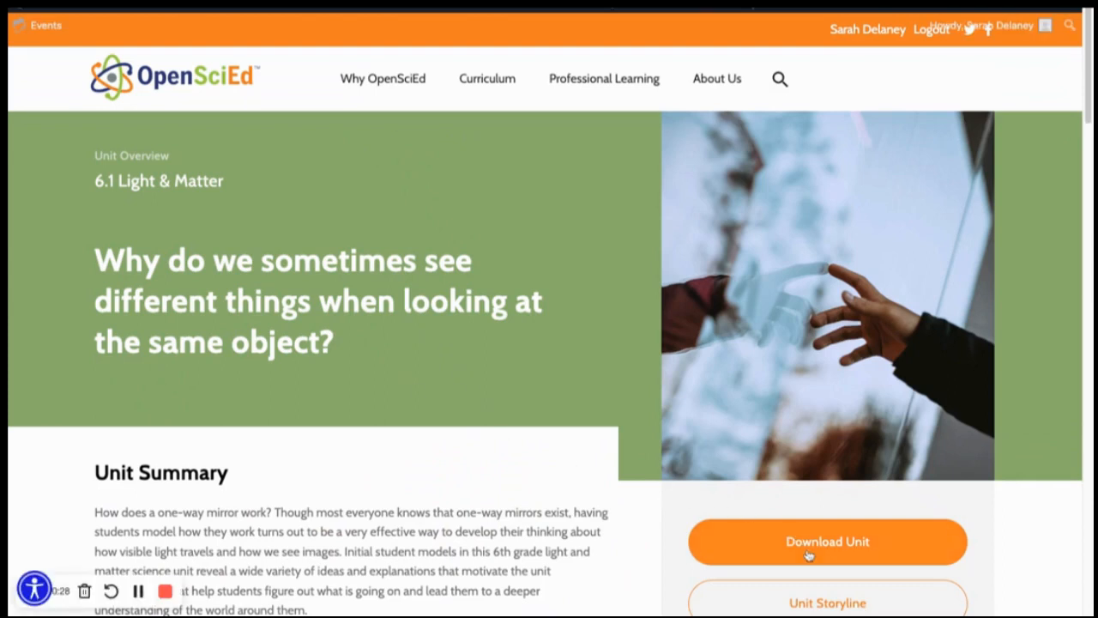
left_click(828, 543)
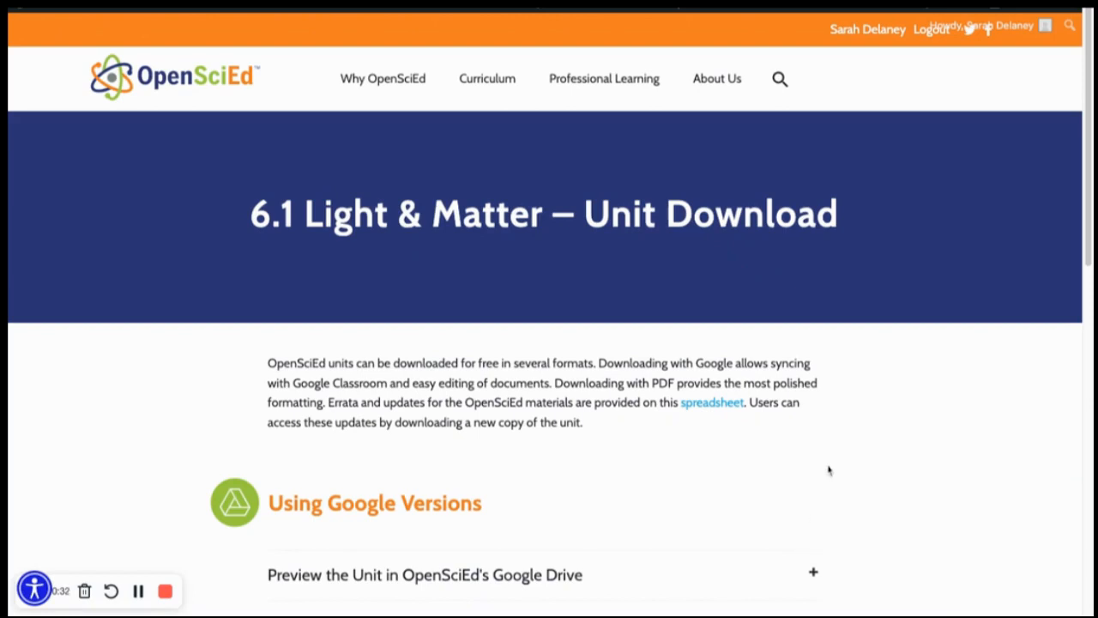
mouse_move(826, 477)
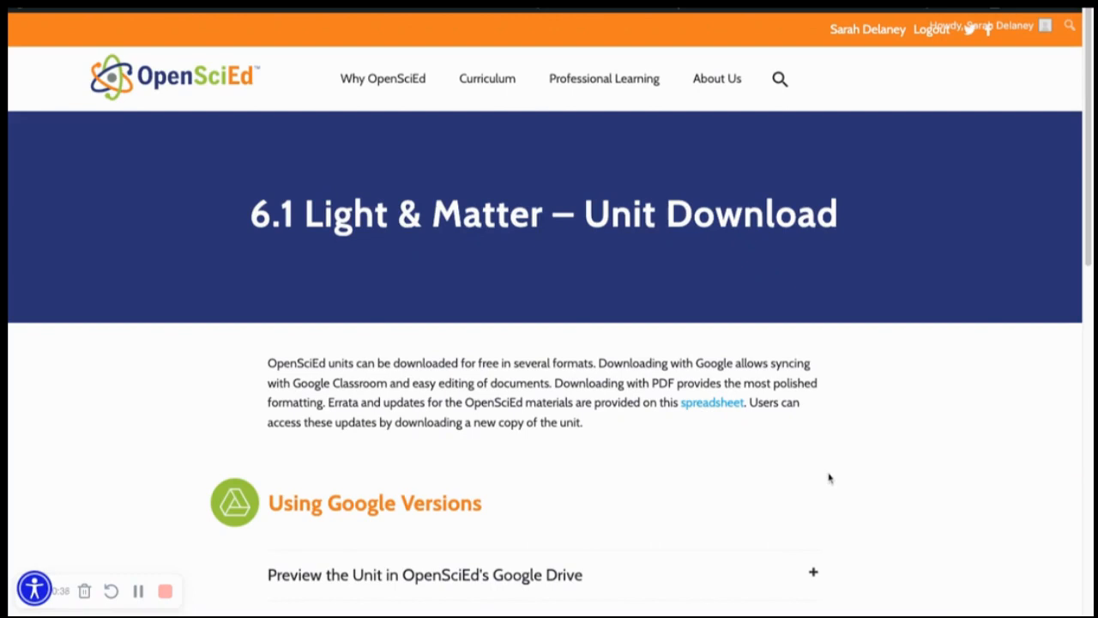
Expand the Create a Google Classroom Version accordion under Using Google Versions.
scroll("down", 3)
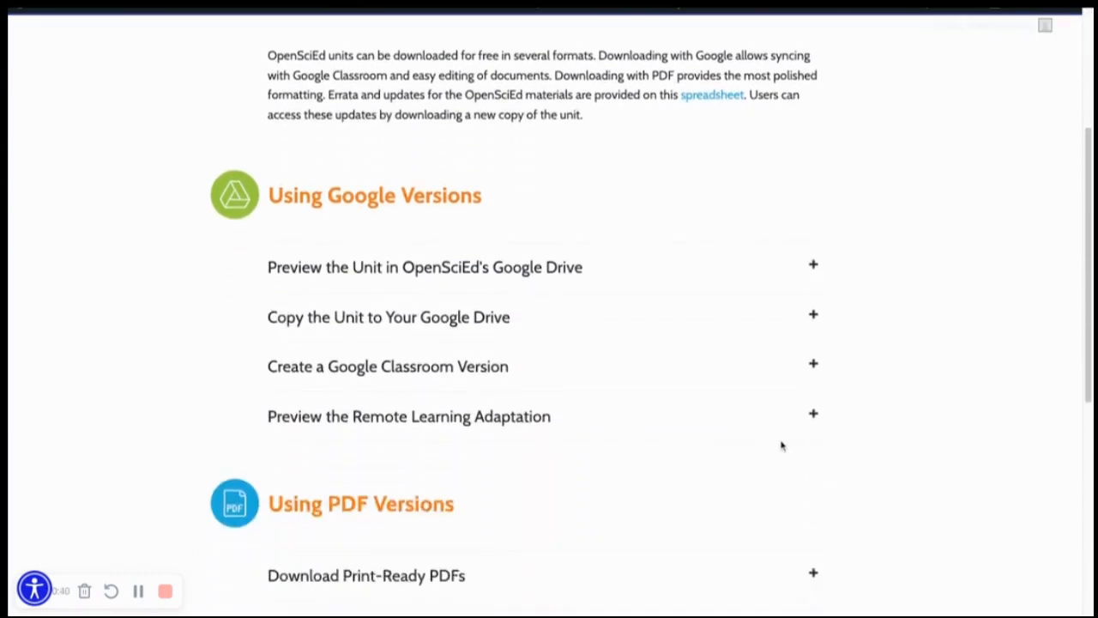
mouse_move(632, 438)
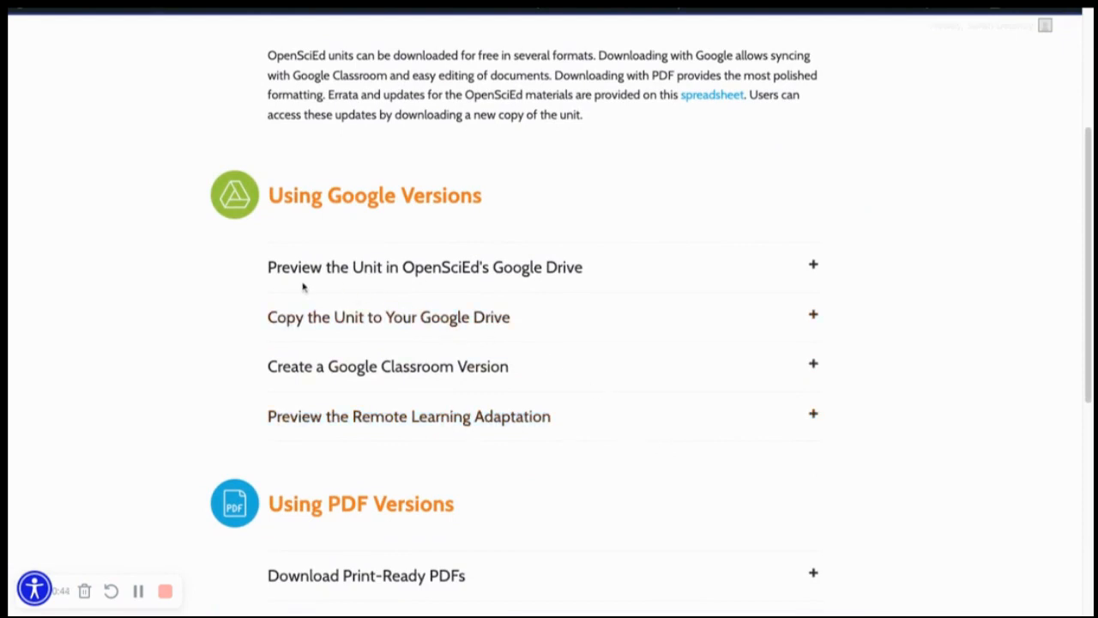
mouse_move(445, 285)
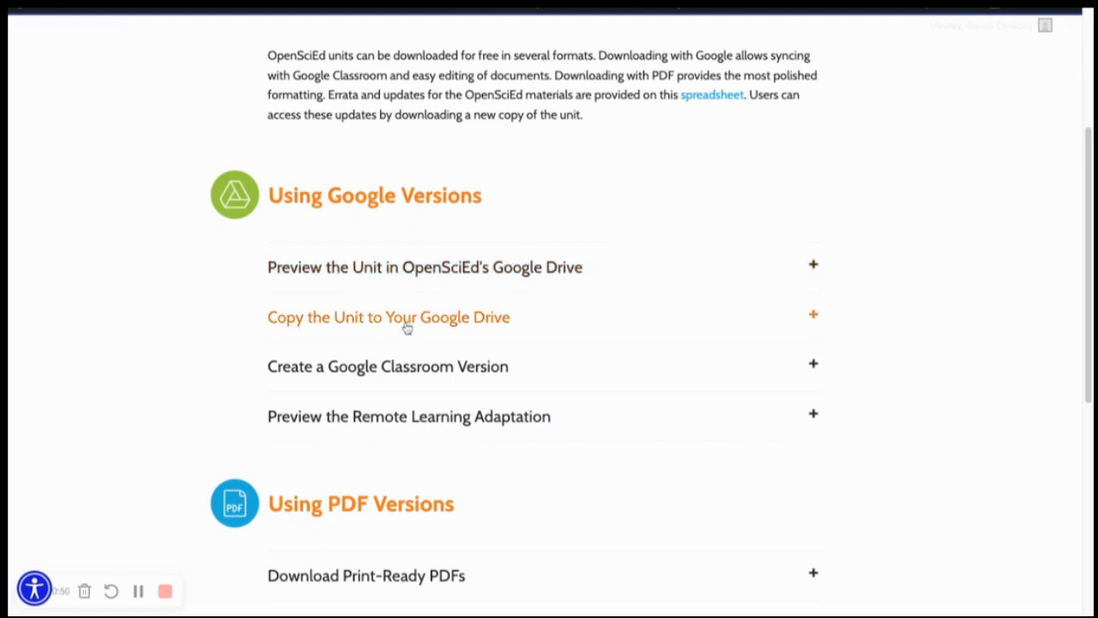
mouse_move(296, 381)
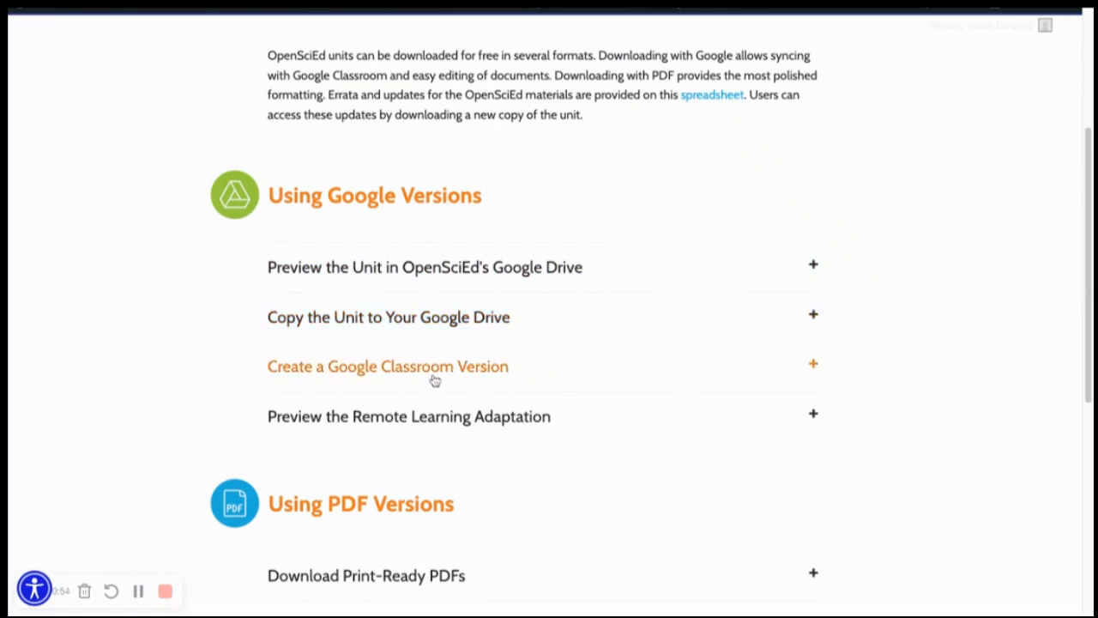
left_click(388, 368)
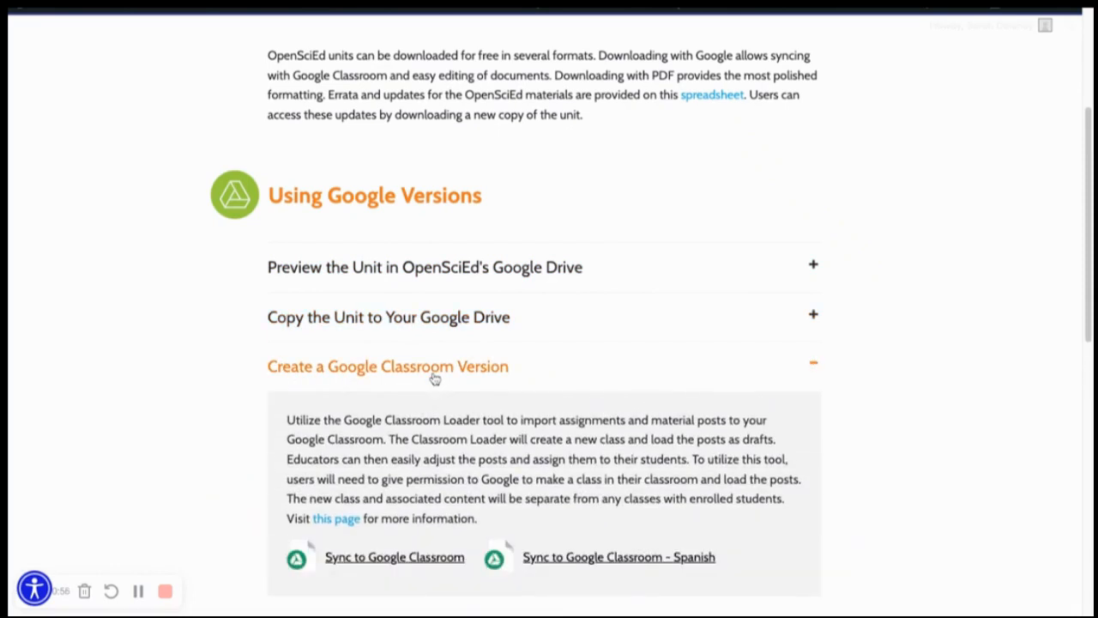
Choose Sync to Google Classroom to raise the load-class confirmation dialog.
scroll("down", 3)
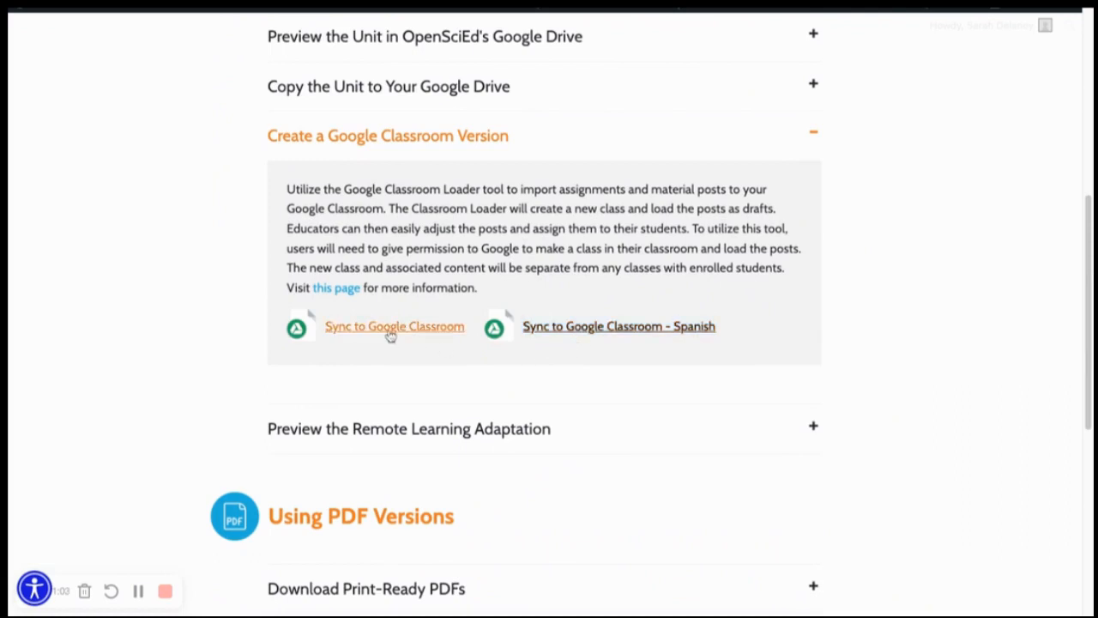
left_click(394, 326)
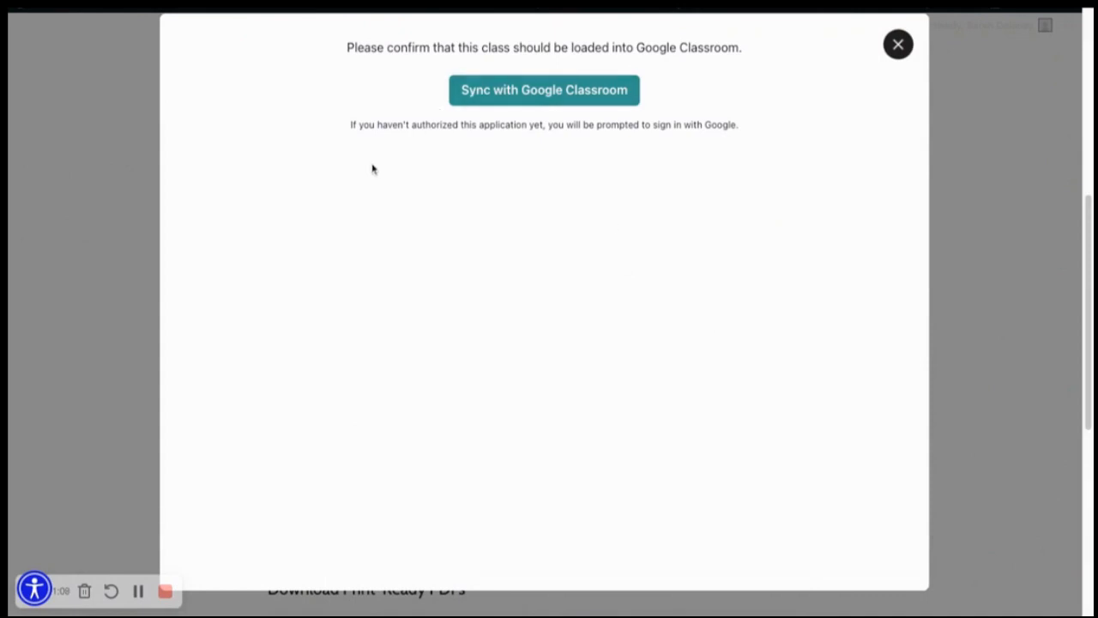